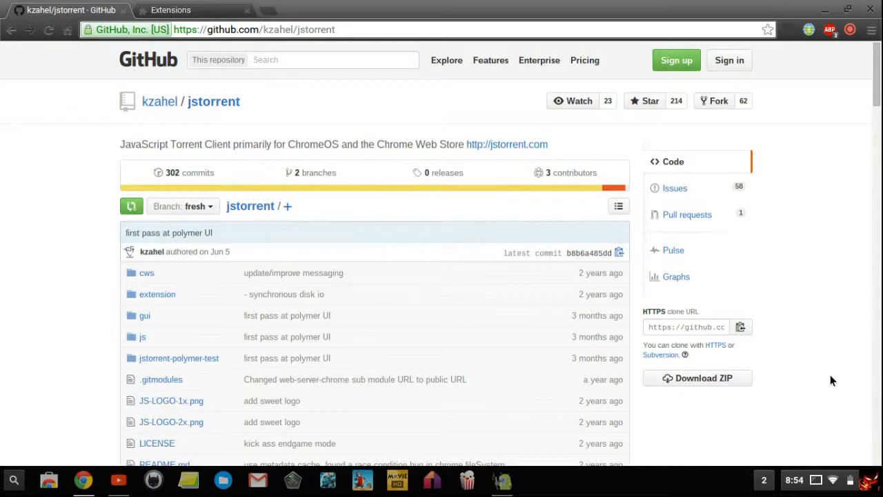
pyautogui.moveTo(151, 114)
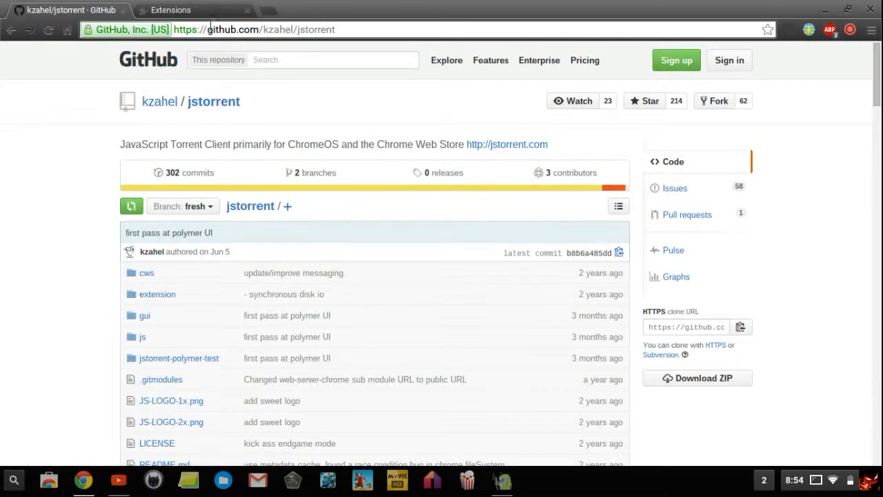
pyautogui.moveTo(642, 347)
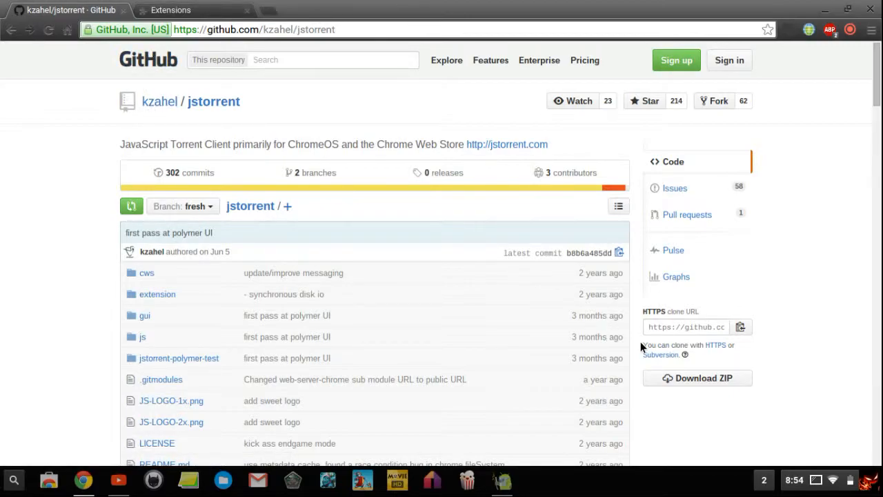
pyautogui.moveTo(697, 378)
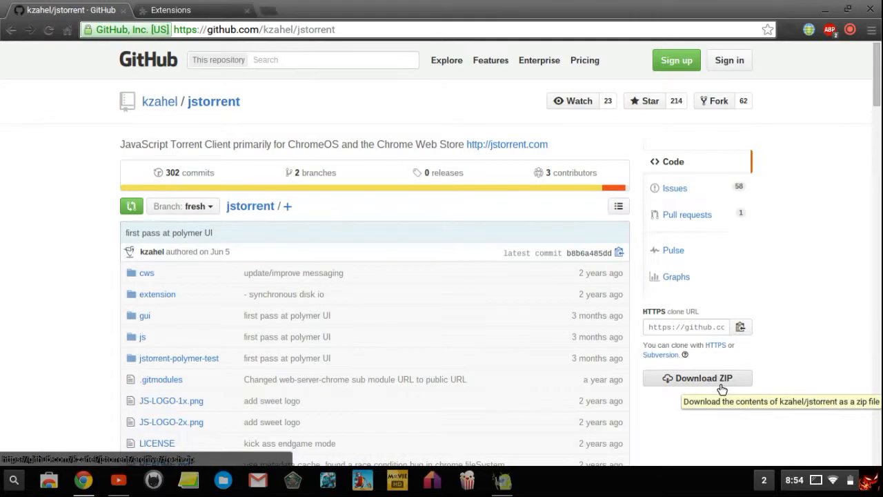
pyautogui.moveTo(338, 18)
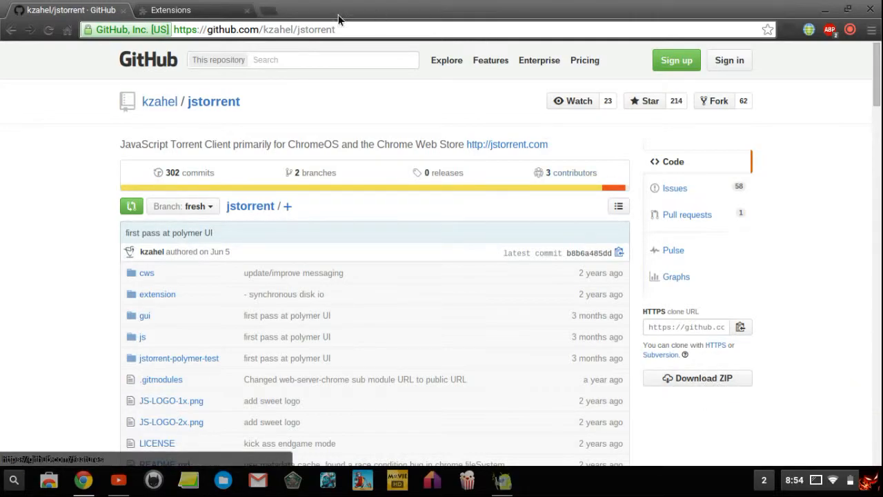
# Step: Load jstorrent-fresh as an unpacked extension, launch JSTorrent, and open its Options
pyautogui.click(171, 9)
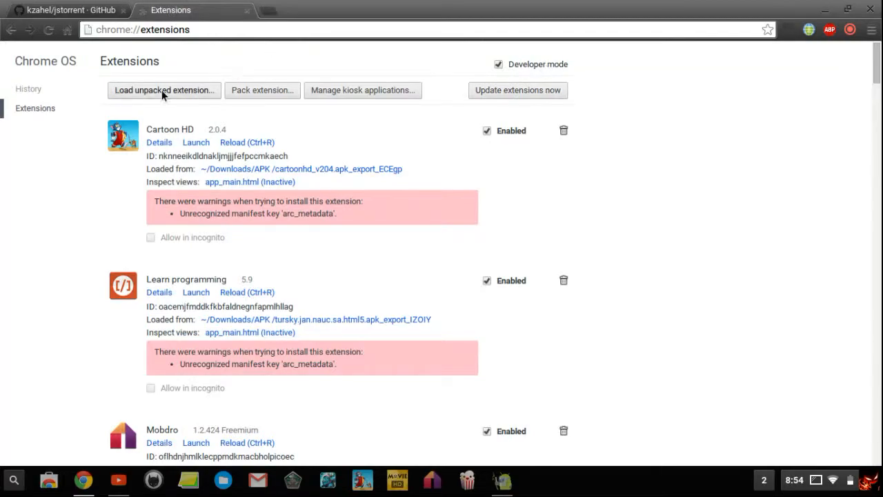
pyautogui.click(164, 90)
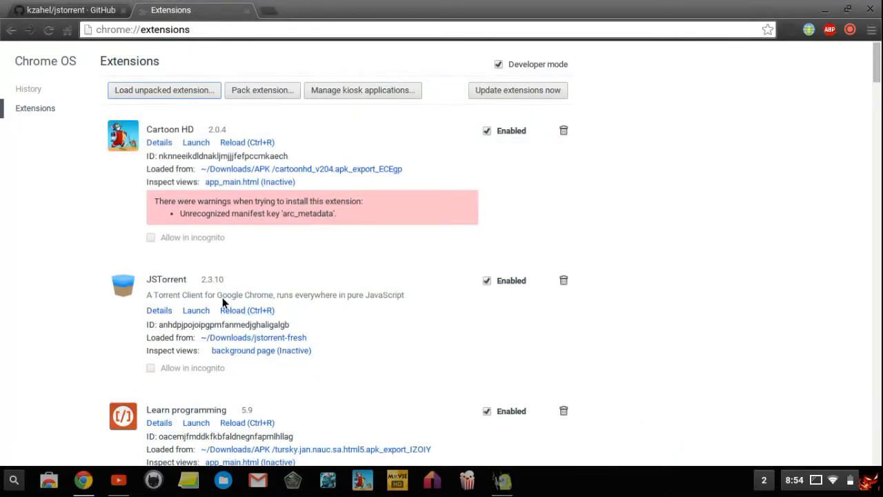
pyautogui.click(195, 310)
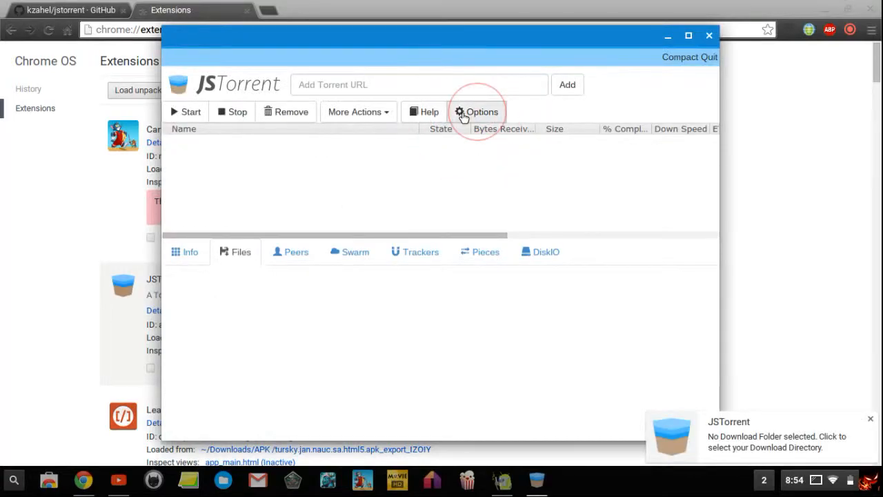
pyautogui.click(477, 112)
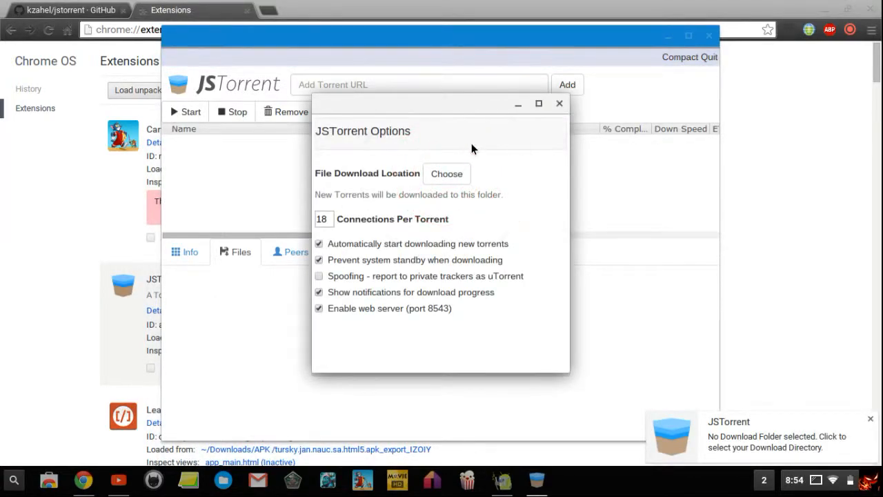
# Step: Set JSTorrent's File Download Location to Downloads and close the Options window
pyautogui.click(447, 173)
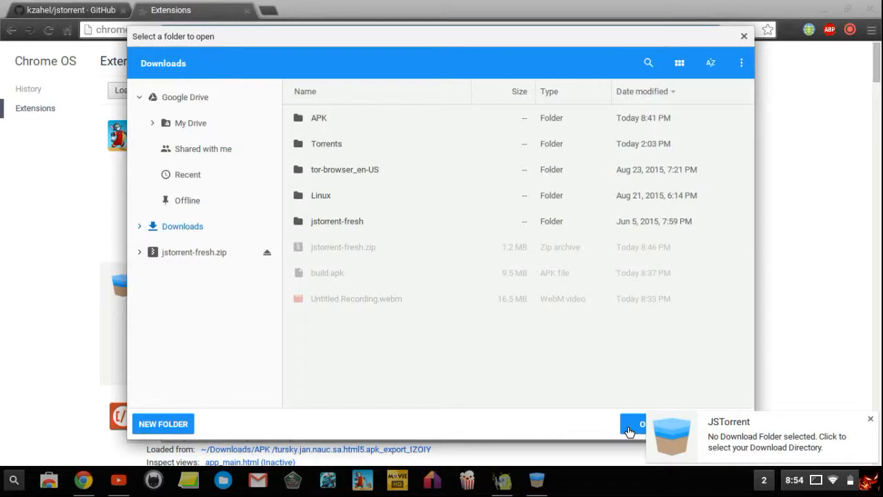
pyautogui.click(630, 428)
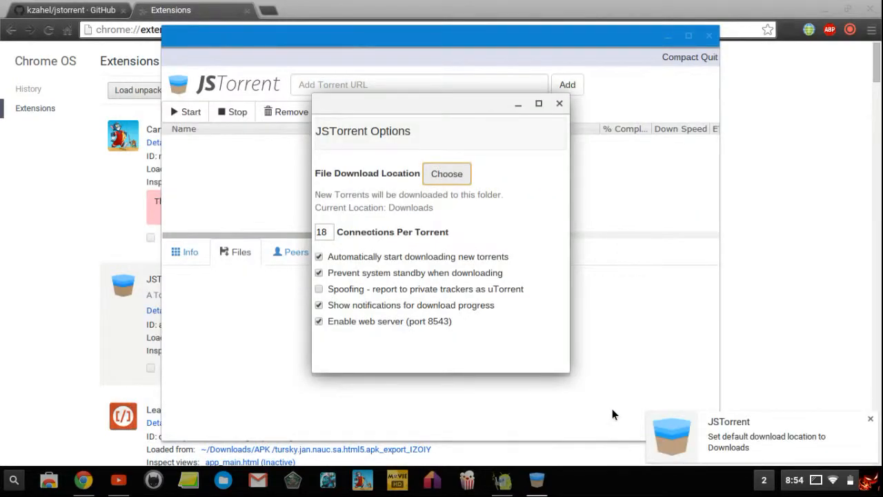
pyautogui.click(559, 104)
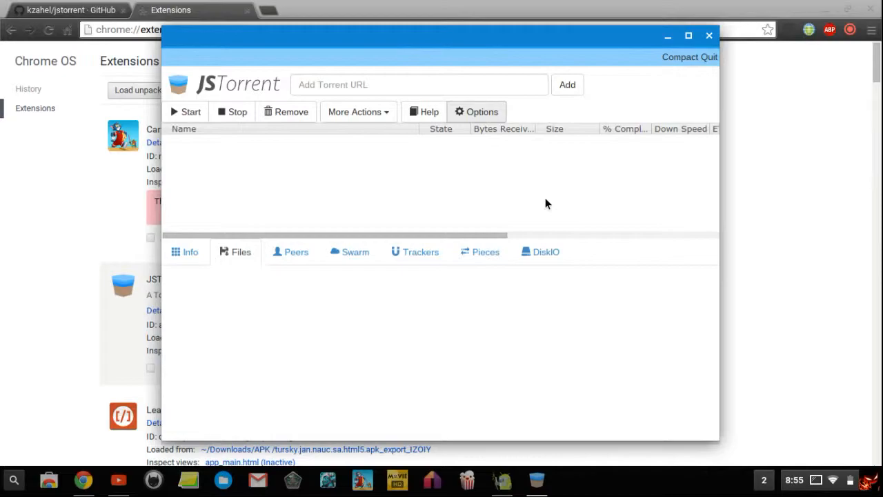
pyautogui.moveTo(856, 36)
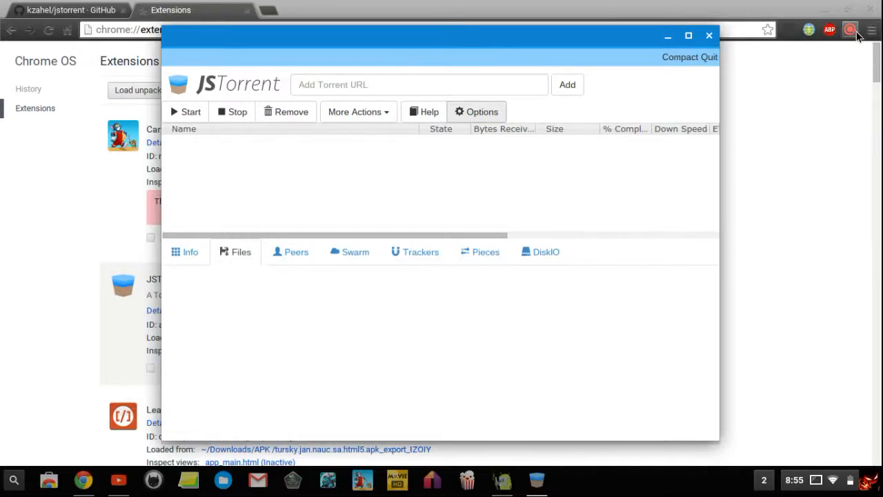
# Step: Return to the Chrome Extensions page with JSTorrent still enabled
pyautogui.click(709, 35)
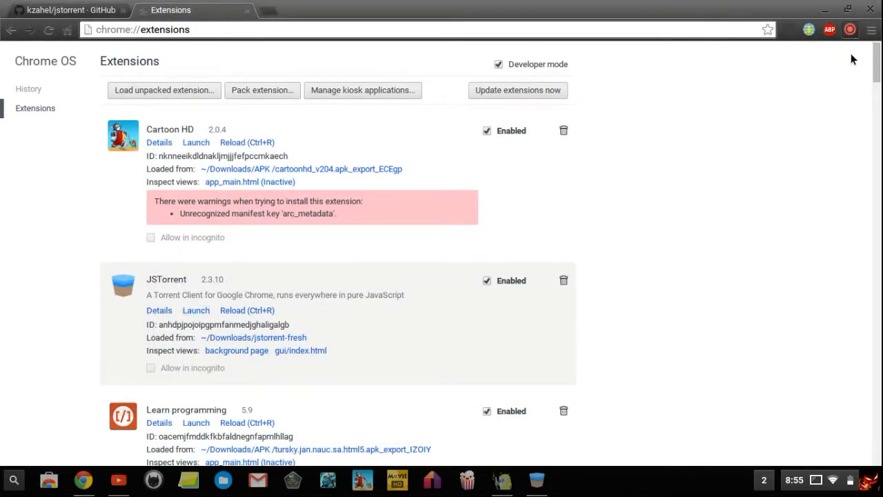